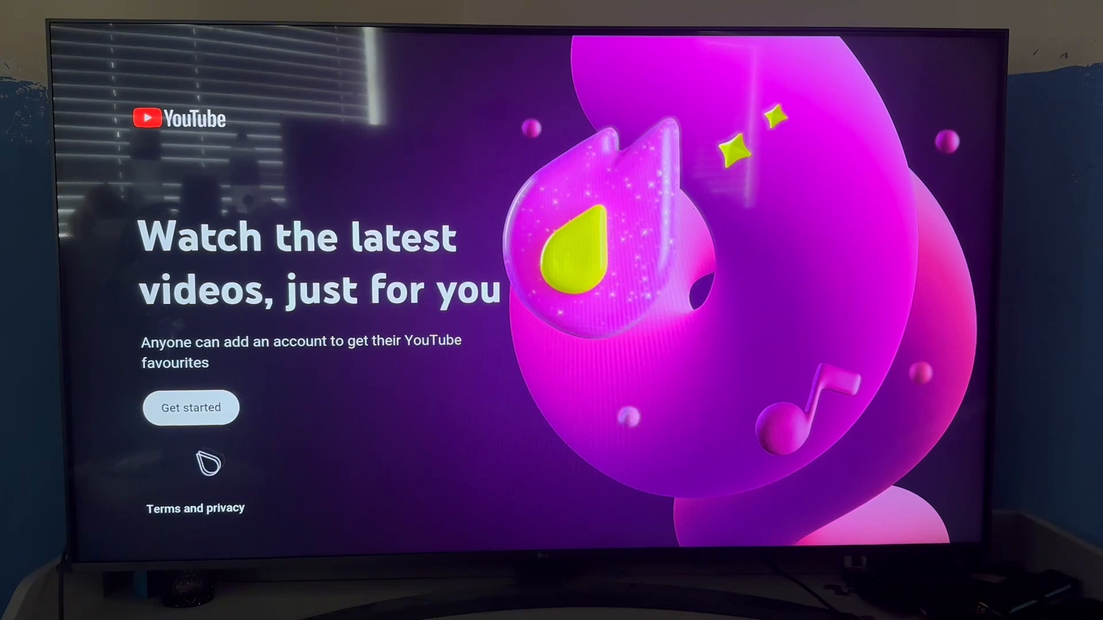
- Choose Get started, then Watch as guest to reach the signed-out home screen
{"action": "left_click", "coordinate": [191, 407]}
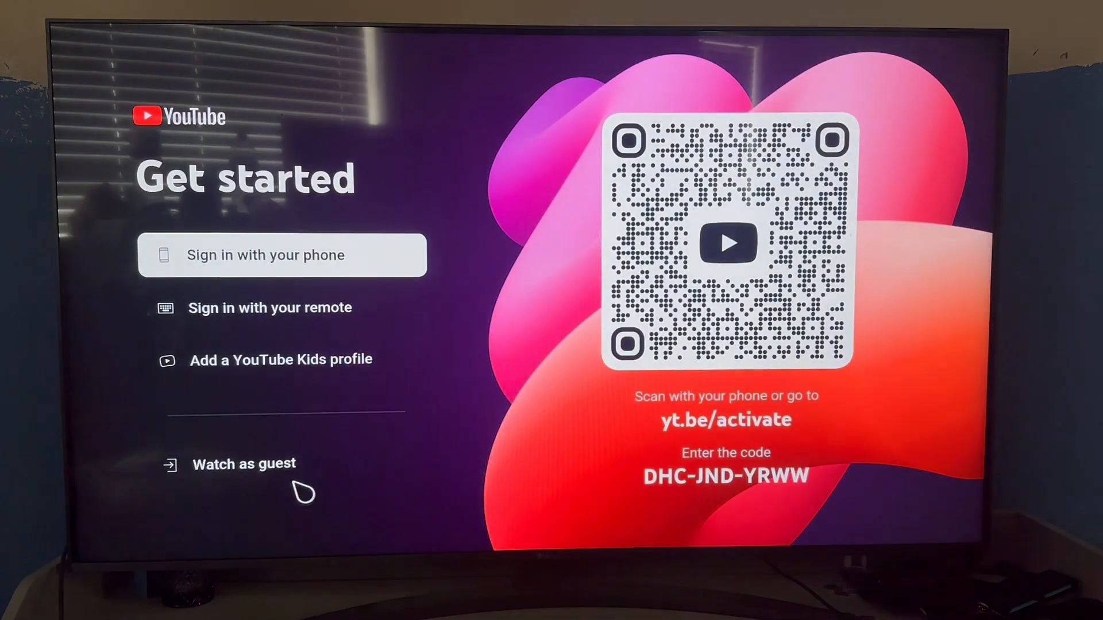
{"action": "left_click", "coordinate": [243, 463]}
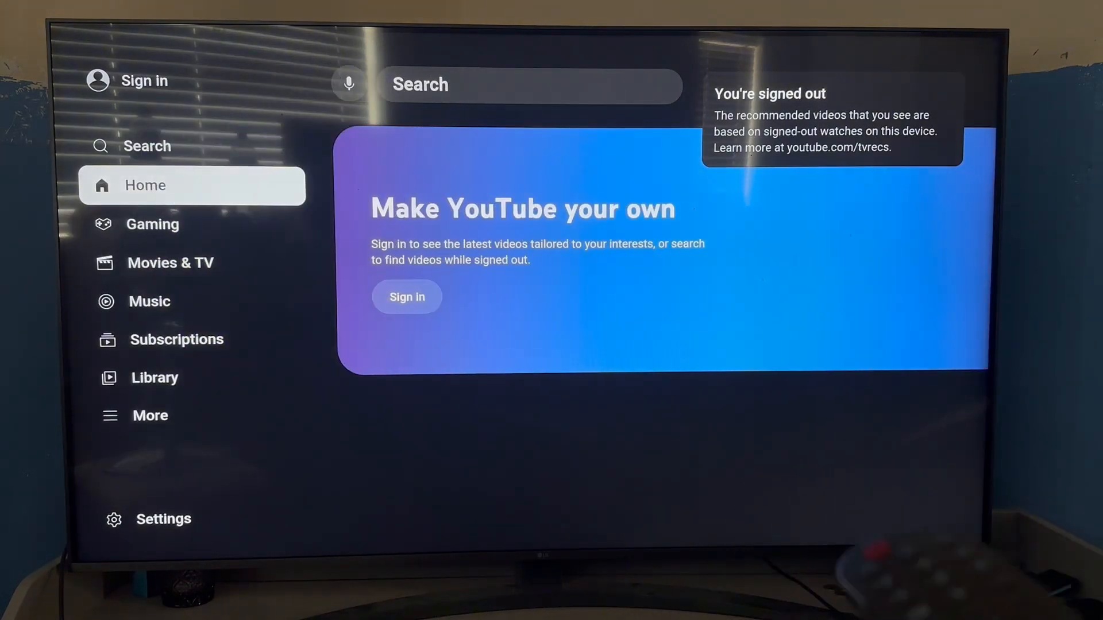
- Select Sign in so the TV shows the yt.be/activate address and device code
{"action": "left_click", "coordinate": [407, 296]}
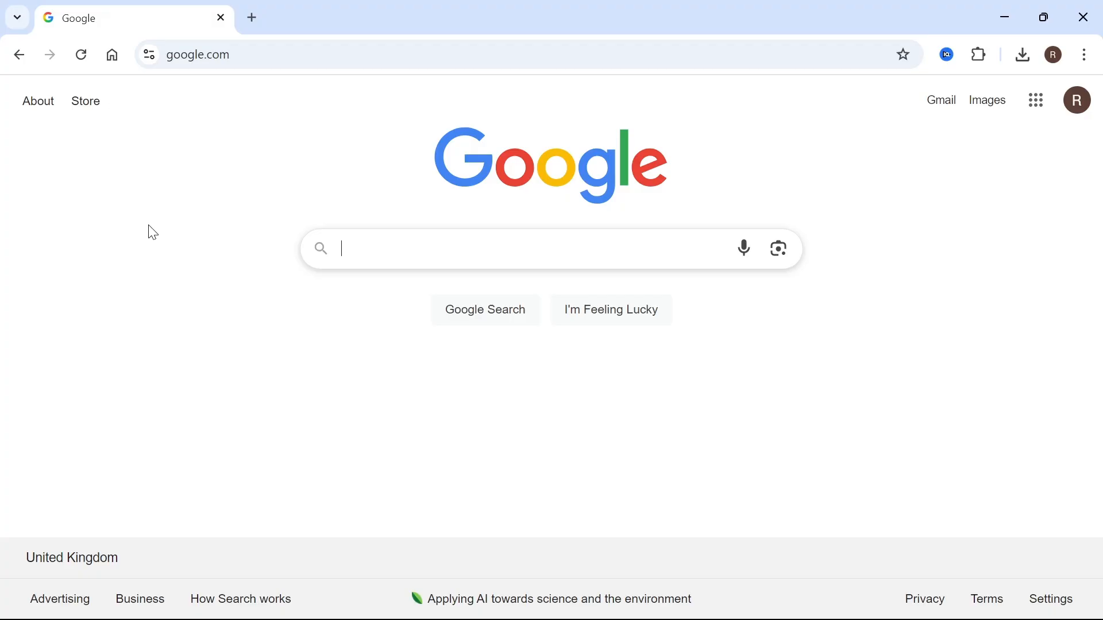
{"action": "mouse_move", "coordinate": [246, 145]}
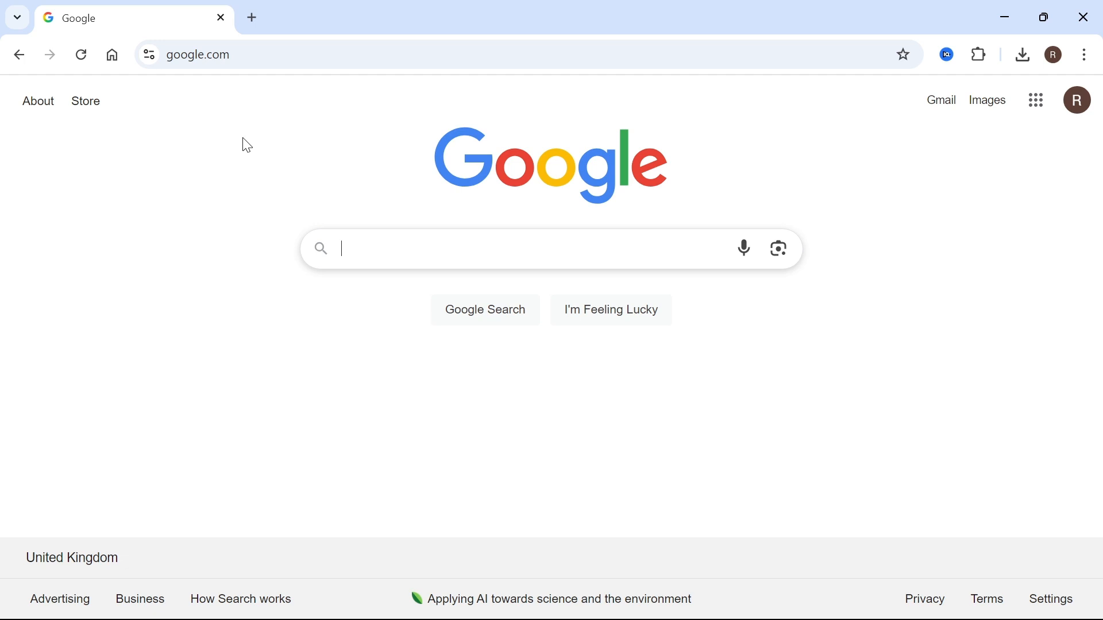
{"action": "mouse_move", "coordinate": [290, 86]}
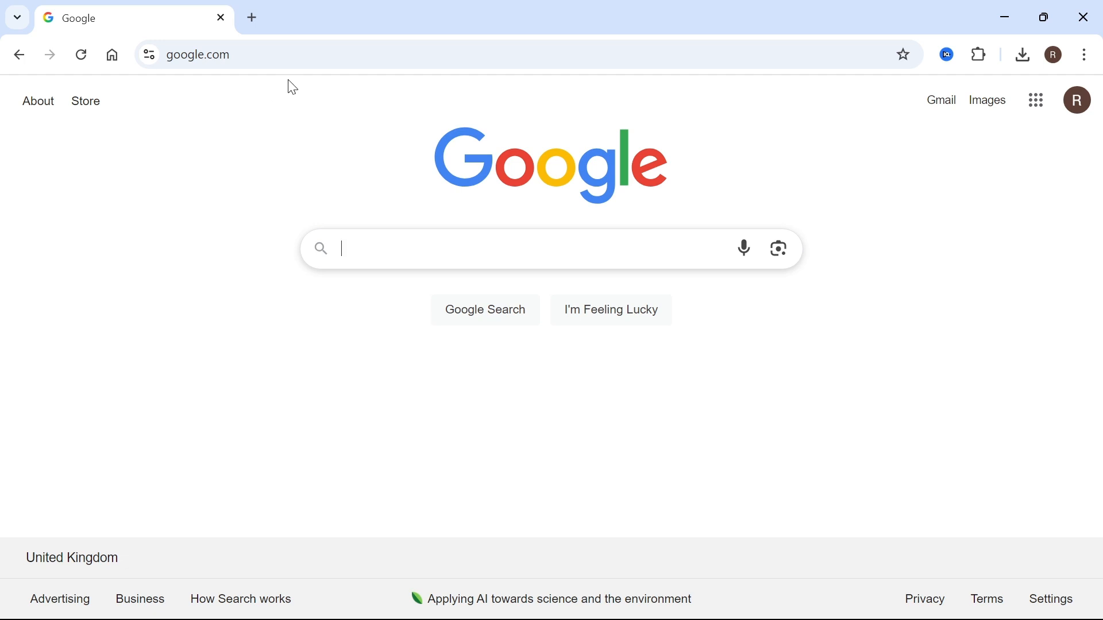
- Go to yt.be/activate, enter the TV's device code and submit it to reach the account chooser
{"action": "type", "text": "yt.be"}
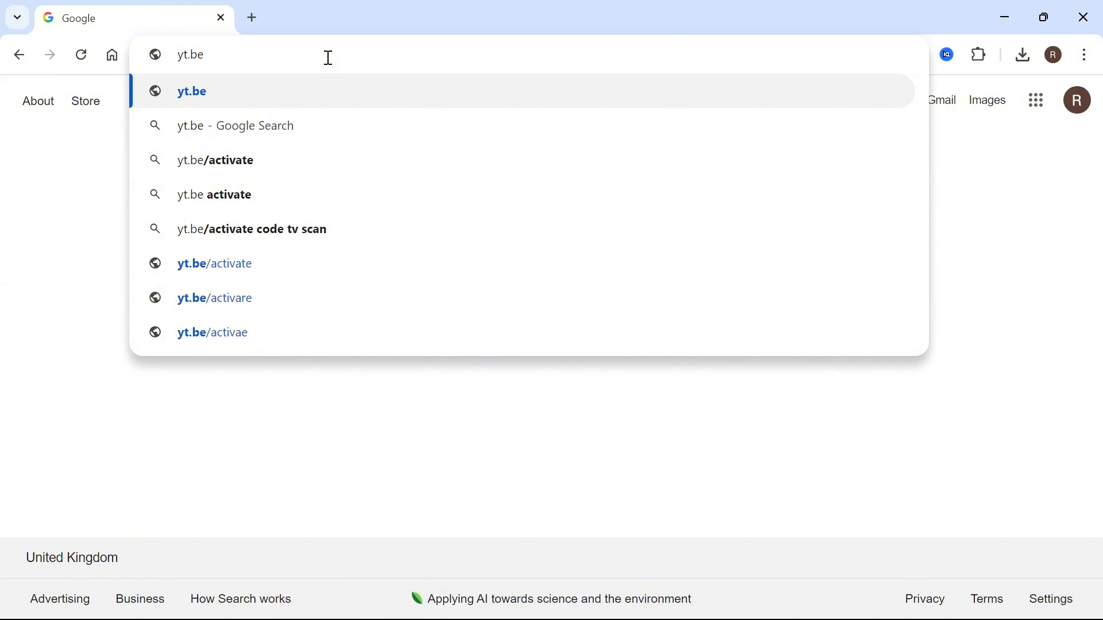
{"action": "type", "text": "/act"}
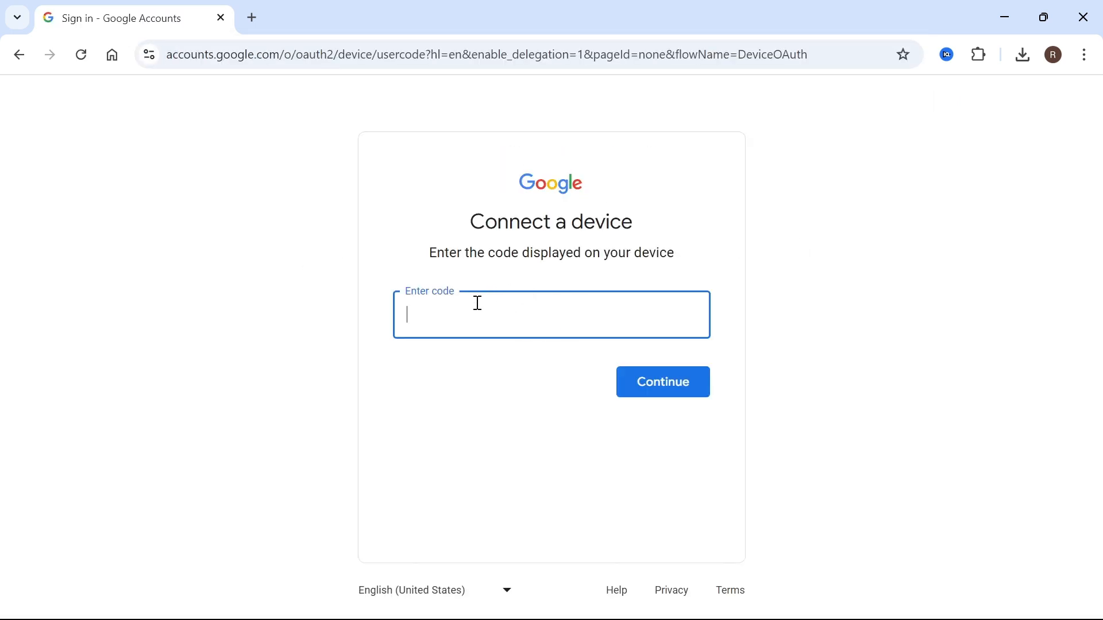
{"action": "type", "text": "NDY"}
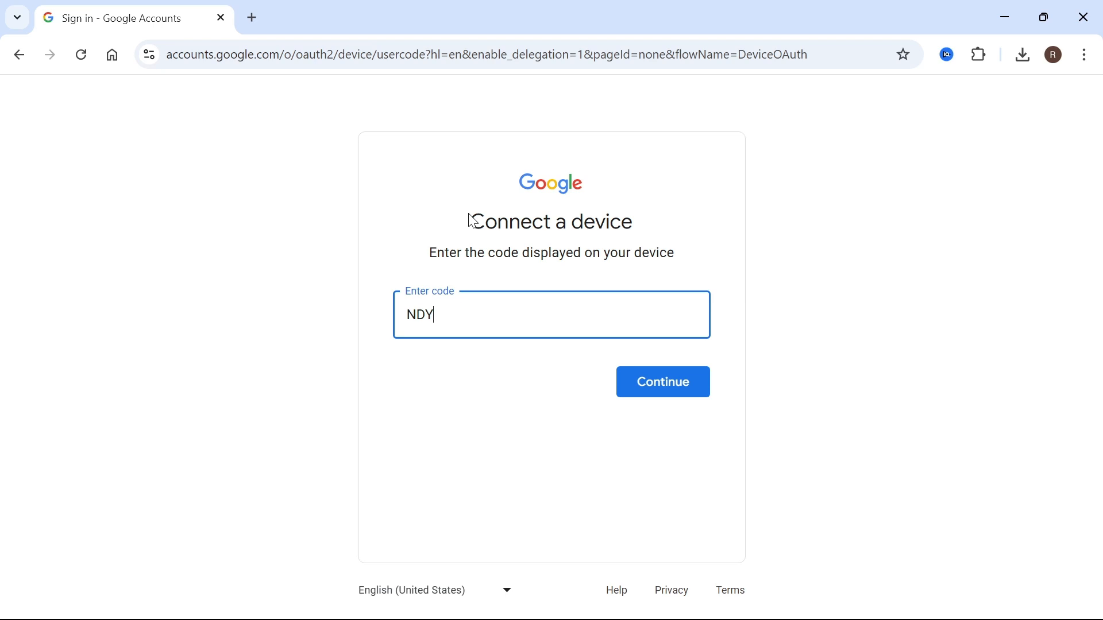
{"action": "left_click", "coordinate": [662, 382]}
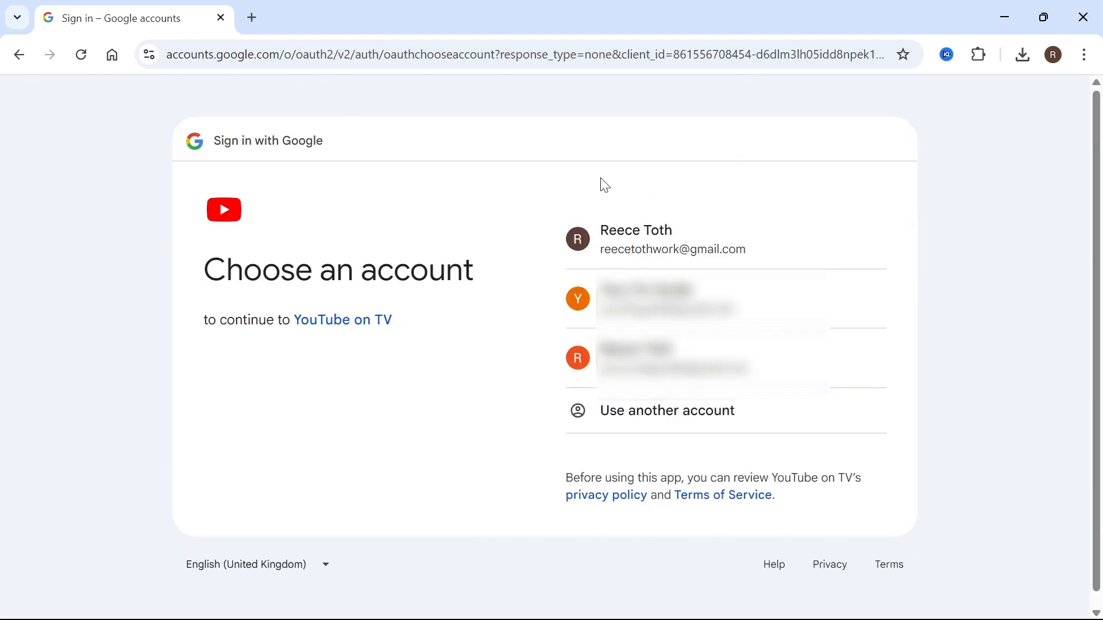
{"action": "mouse_move", "coordinate": [569, 193]}
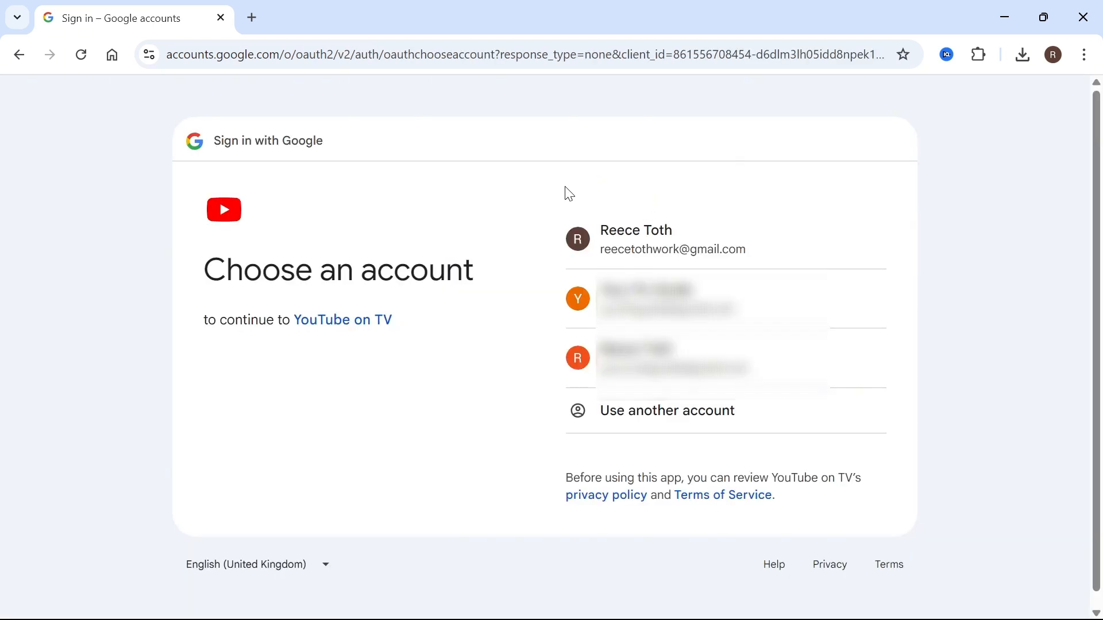